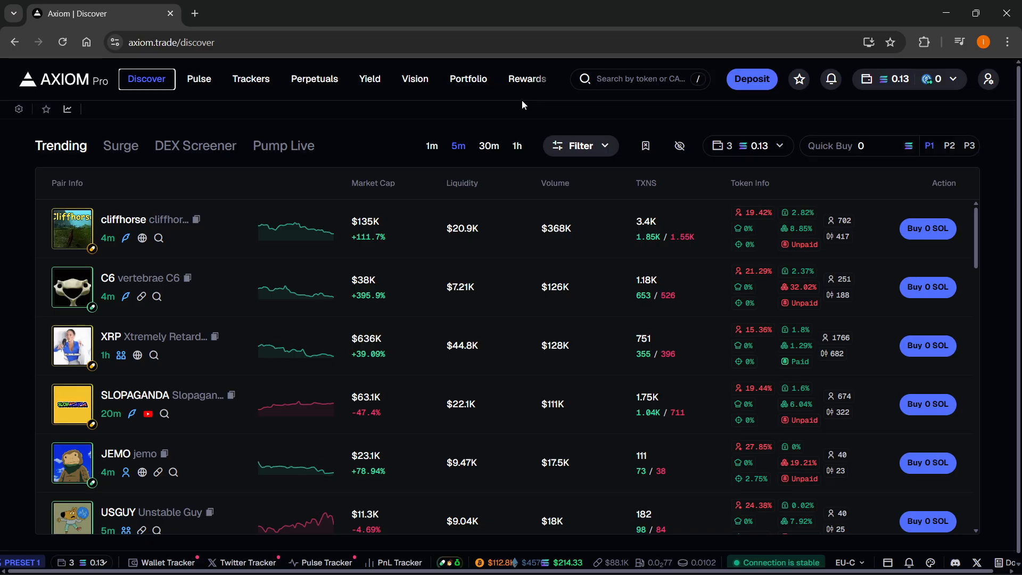
pyautogui.moveTo(314, 79)
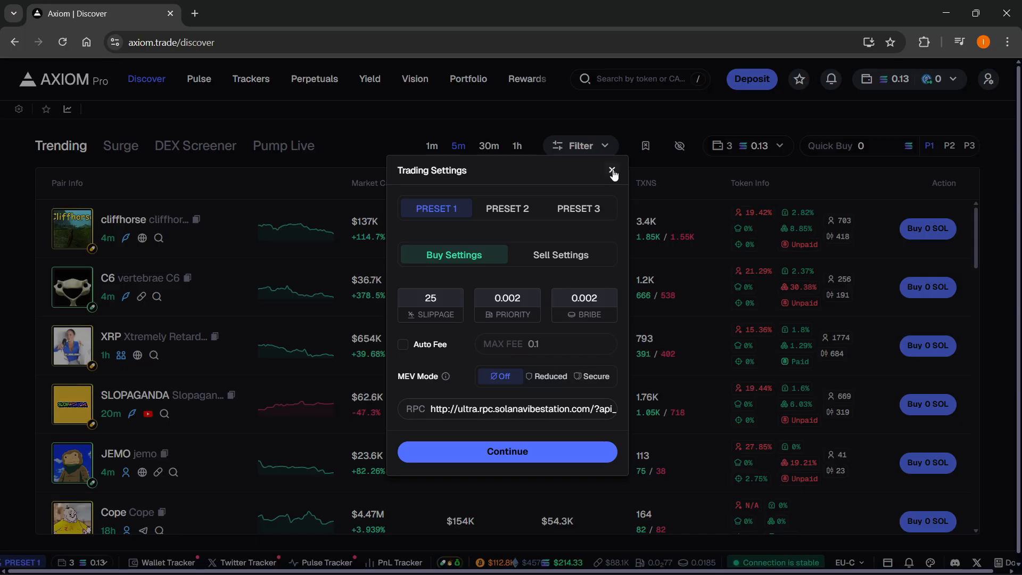
# Dismiss trading settings, open the seven-wallet tracker list, and open the Import Wallets form.
pyautogui.click(610, 170)
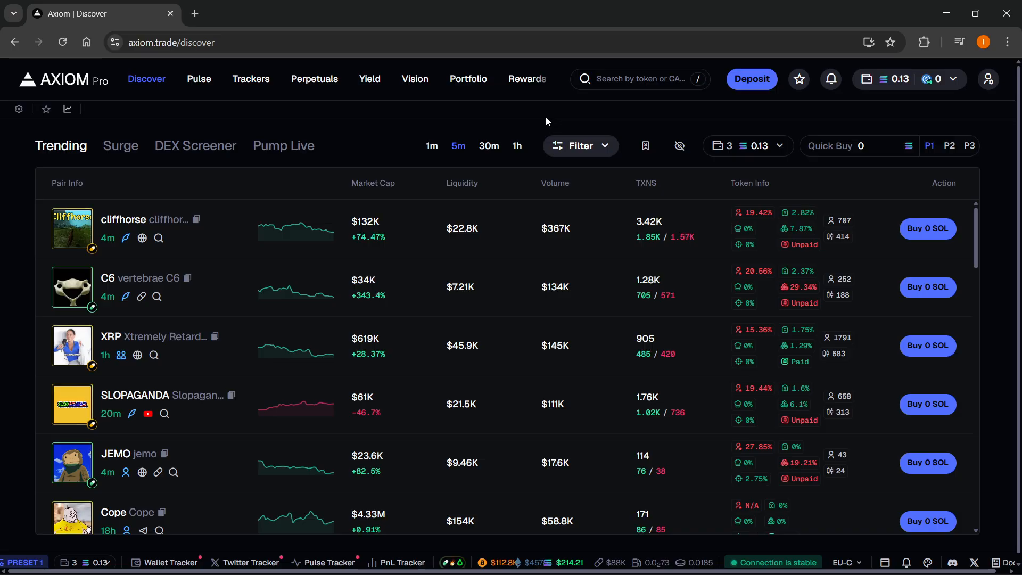
pyautogui.click(250, 78)
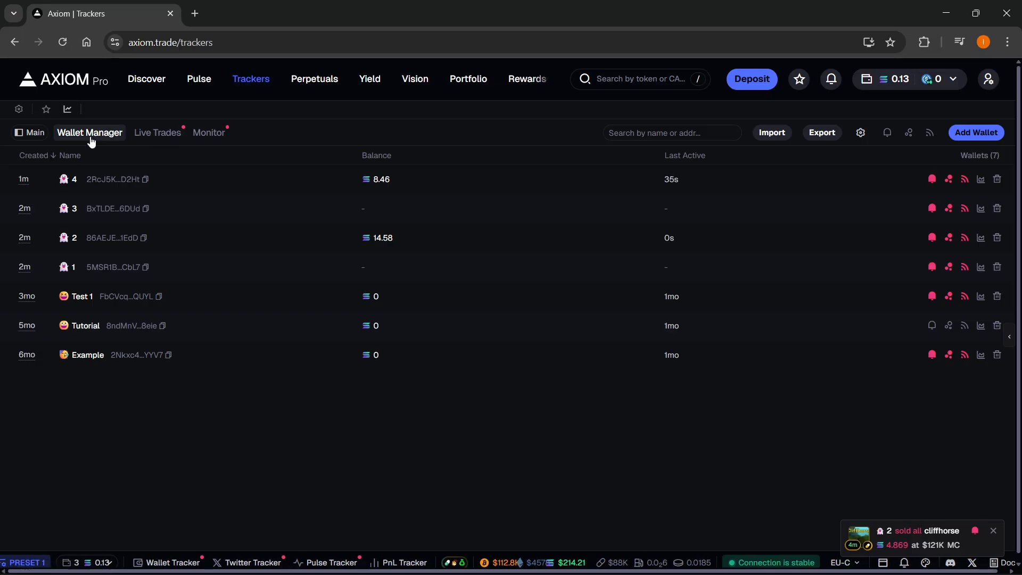
pyautogui.moveTo(24, 139)
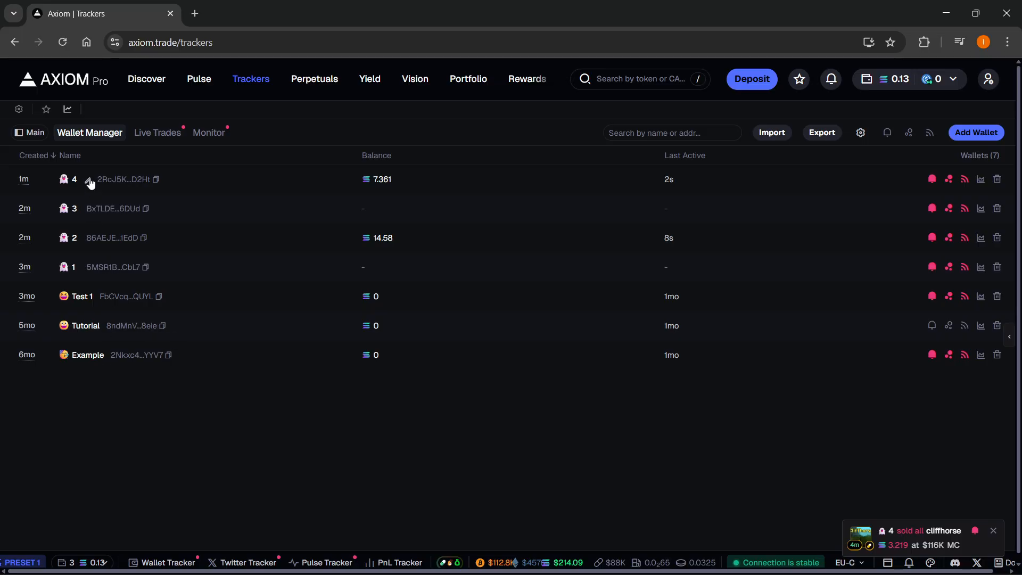
pyautogui.moveTo(214, 279)
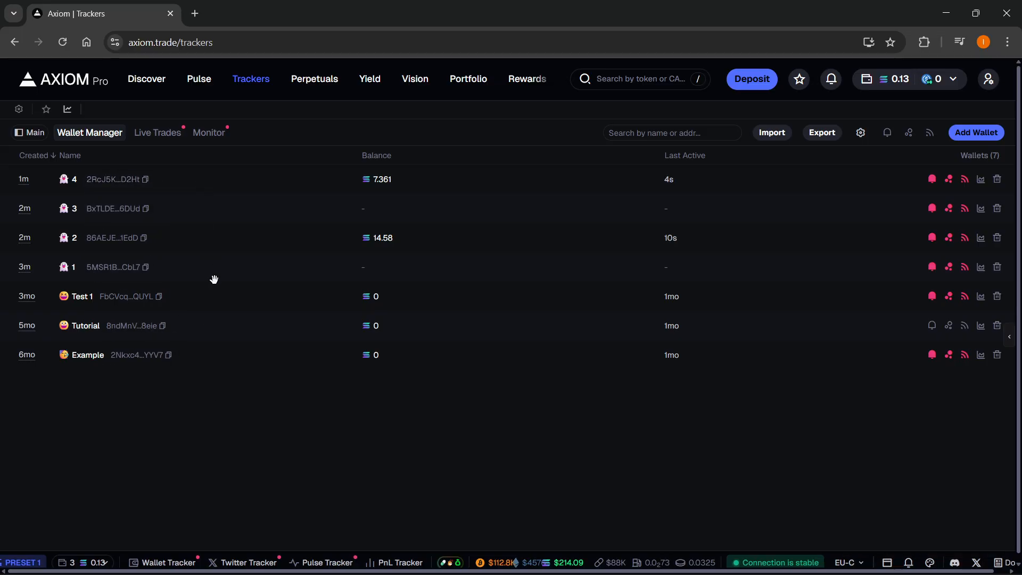
pyautogui.moveTo(156, 224)
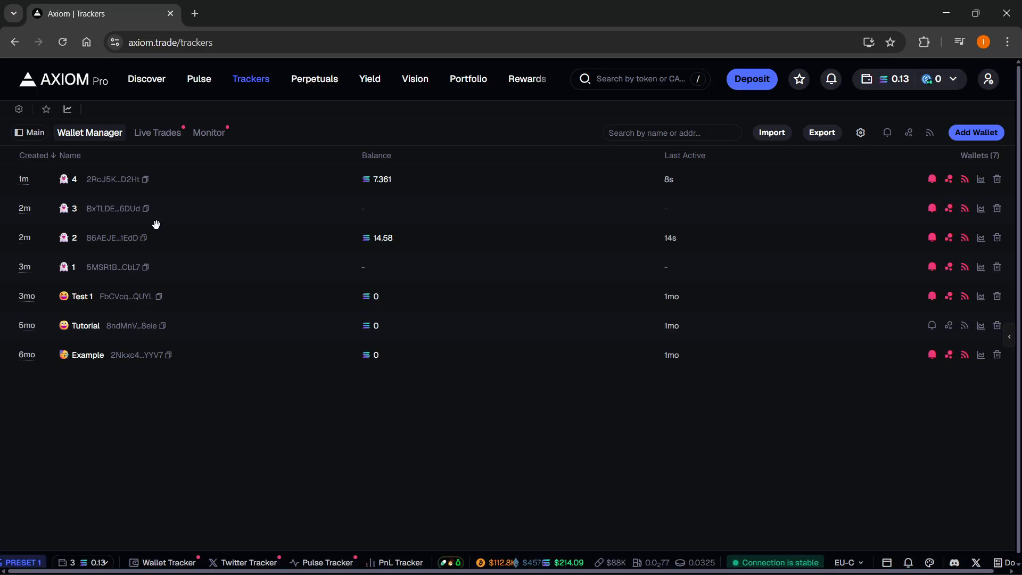
pyautogui.click(772, 133)
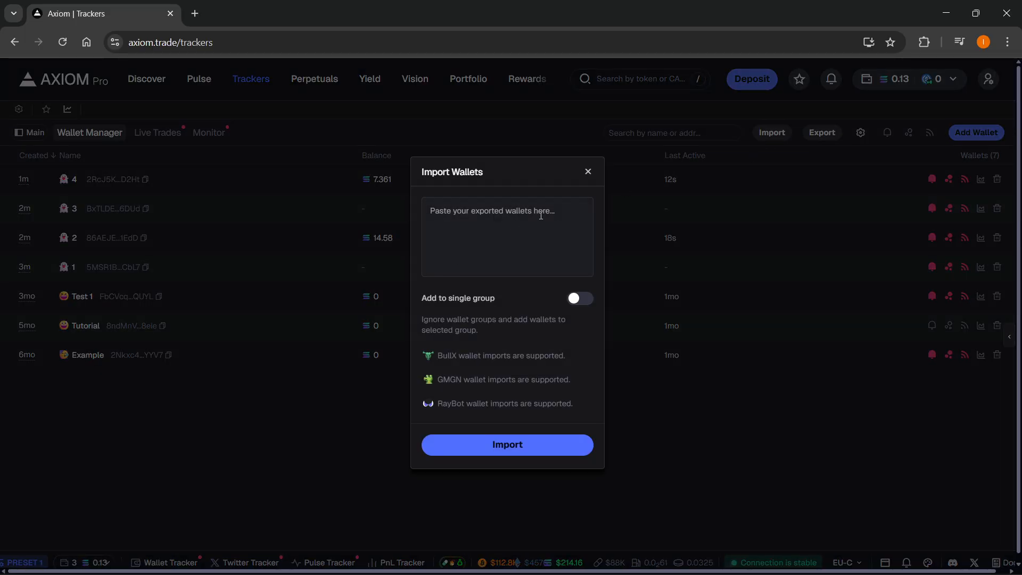
# Close the Import Wallets form, then preview and close the Add Wallet form unused.
pyautogui.click(586, 171)
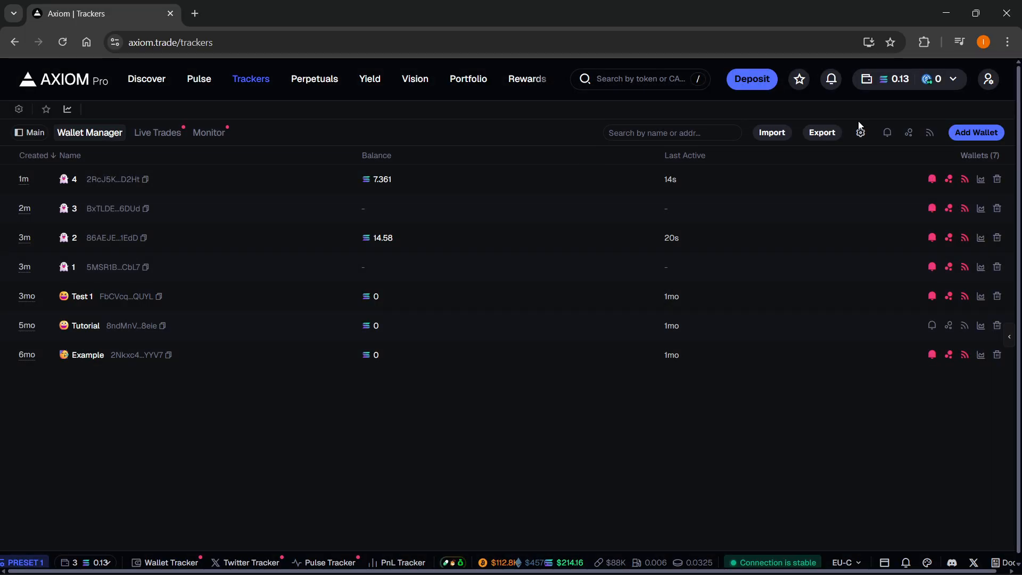
pyautogui.click(976, 133)
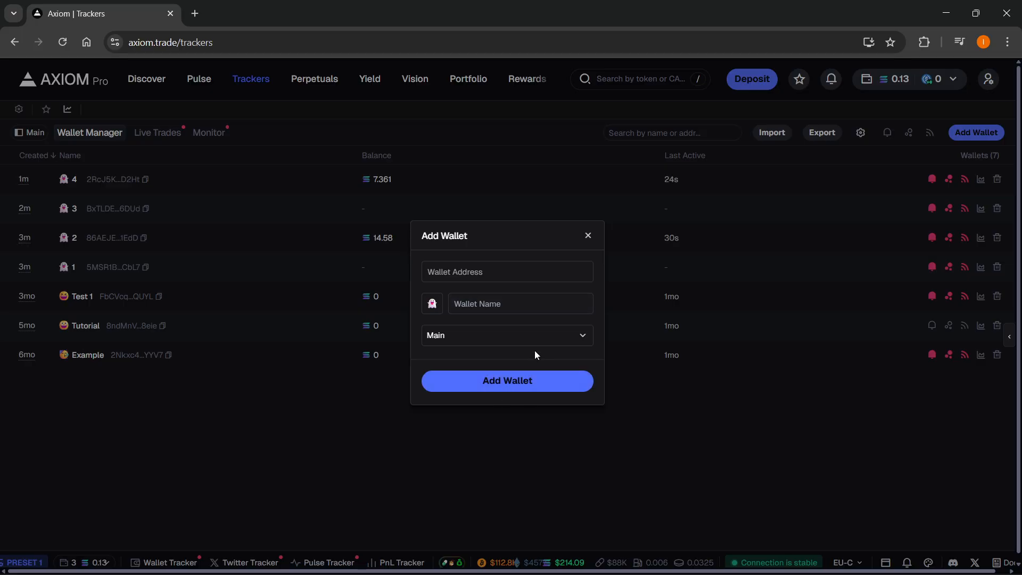
pyautogui.click(507, 381)
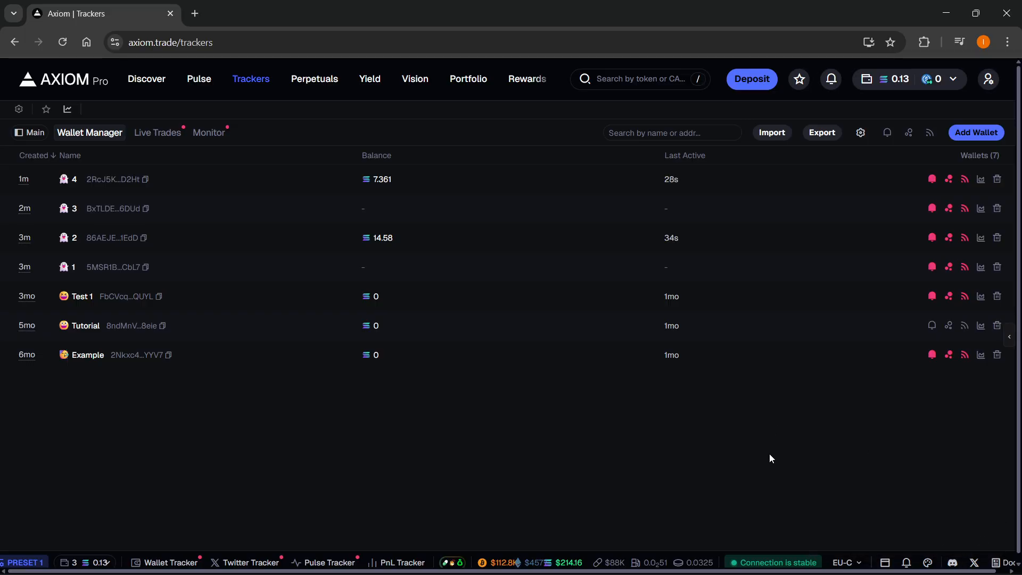
pyautogui.click(931, 179)
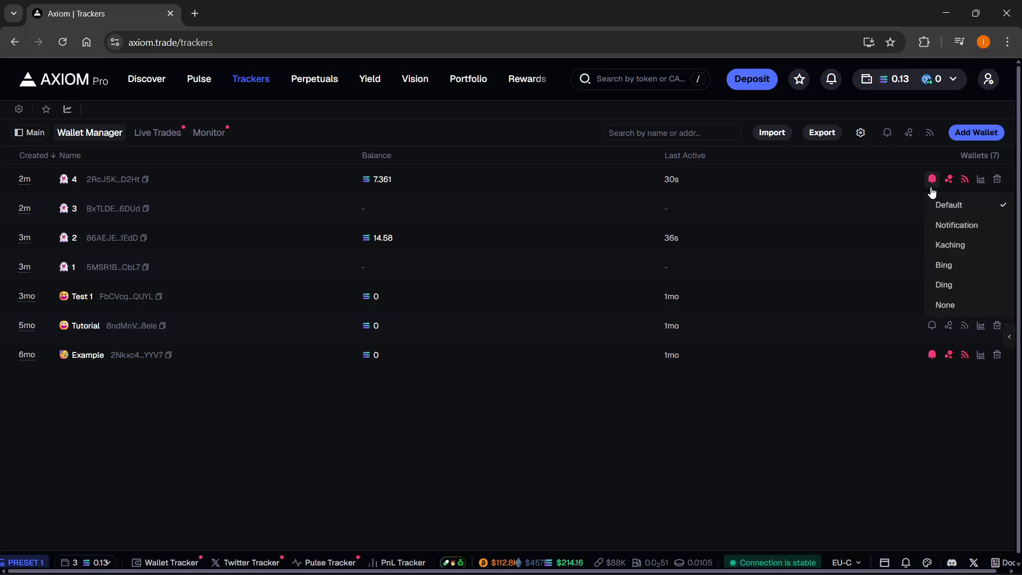
pyautogui.moveTo(956, 225)
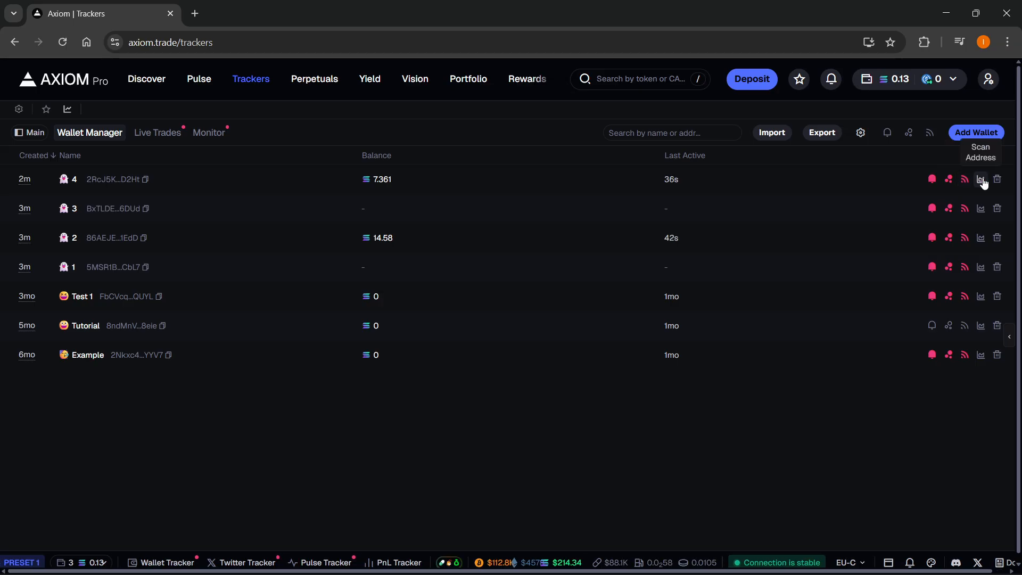
pyautogui.moveTo(996, 180)
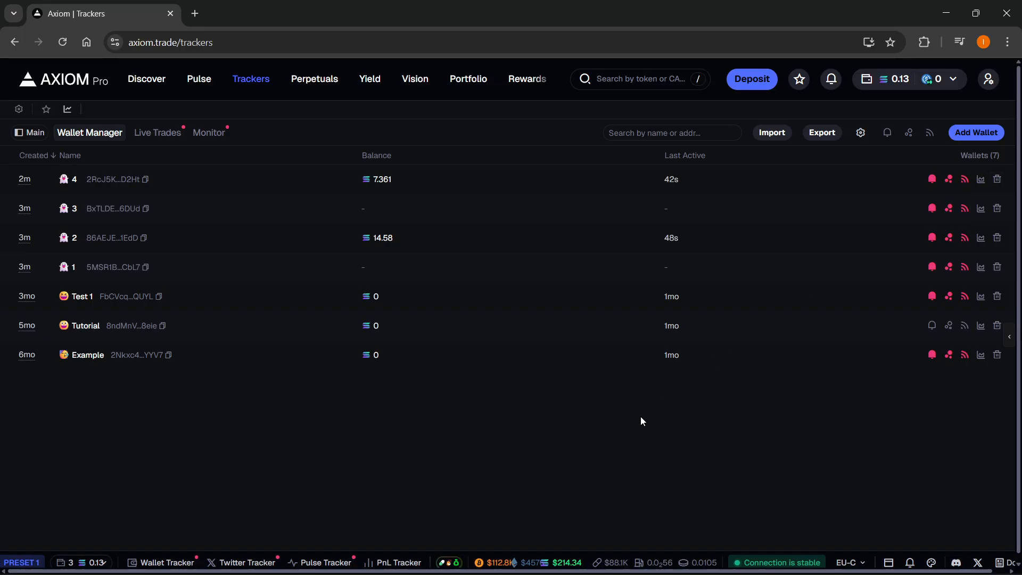
pyautogui.click(148, 133)
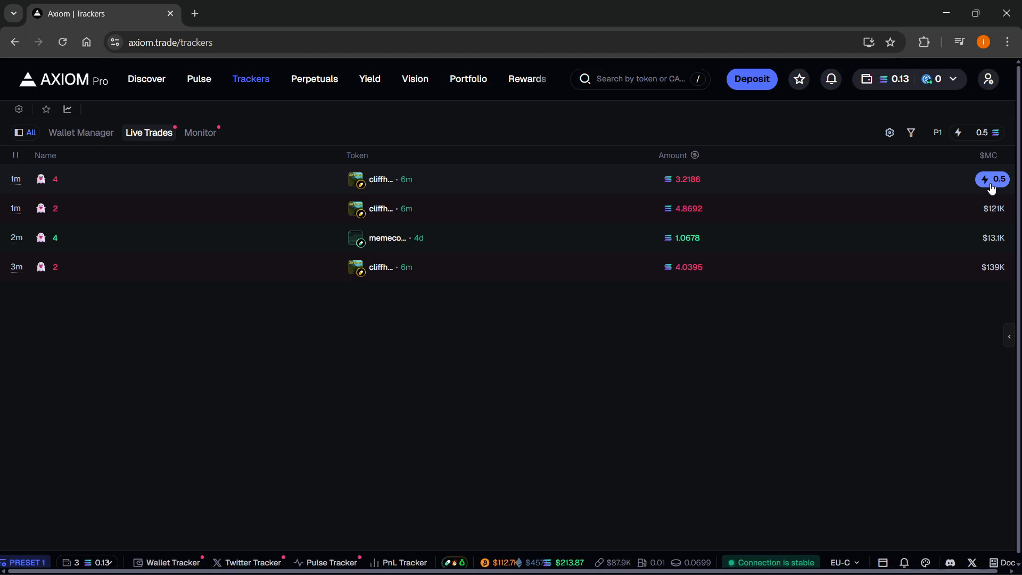
# Open the Pulse token board with the seven tracked wallets in a side panel.
pyautogui.click(198, 79)
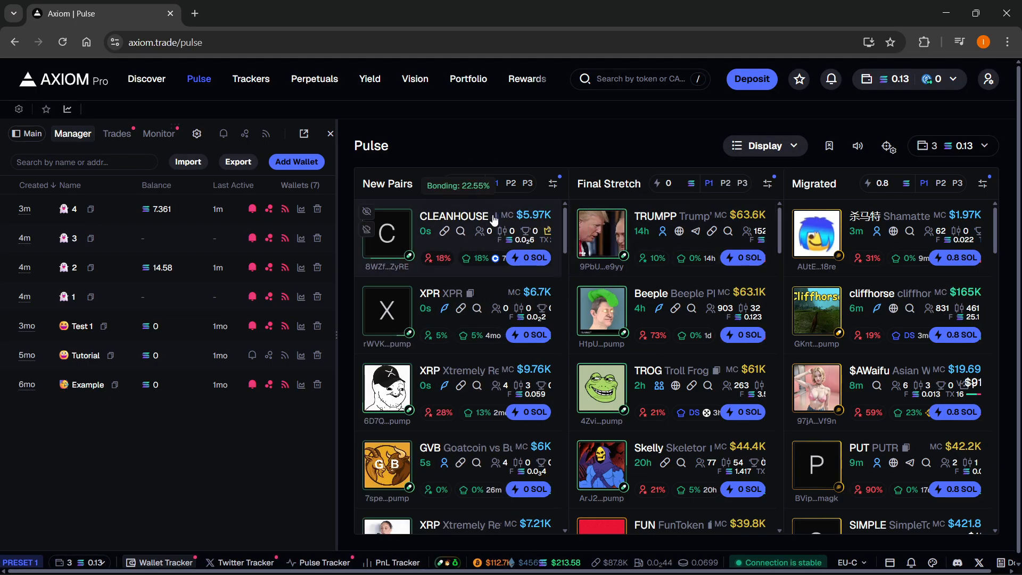
# View the tracker panel's Trades and Monitor tabs, then return to the seven-wallet Manager list.
pyautogui.click(109, 133)
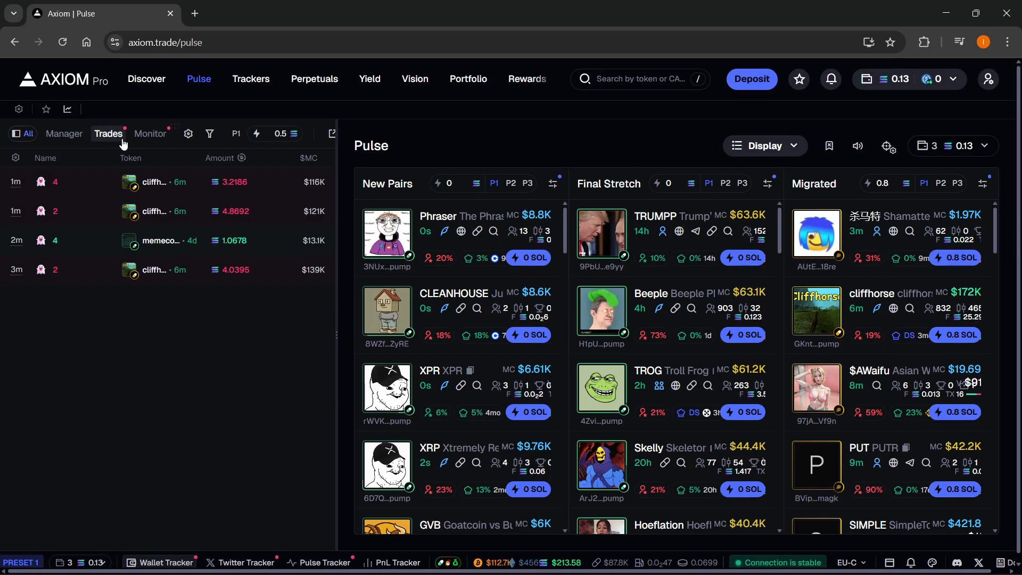
pyautogui.click(150, 134)
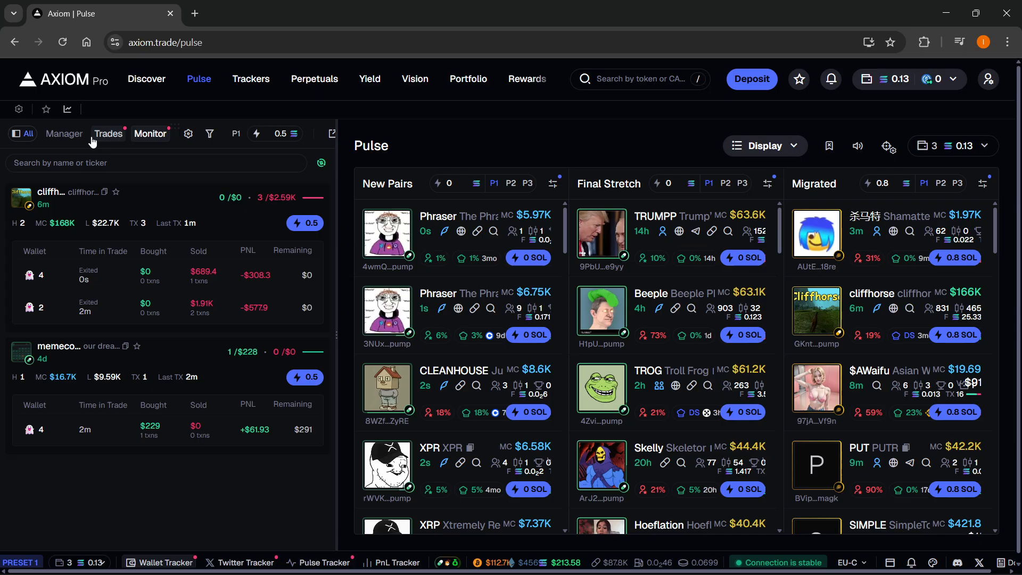
pyautogui.click(64, 134)
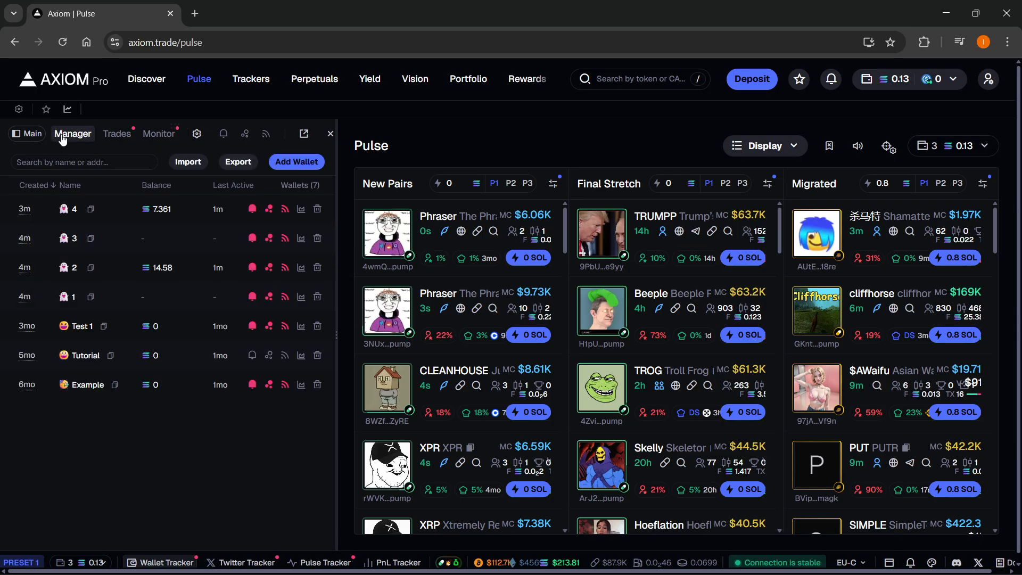